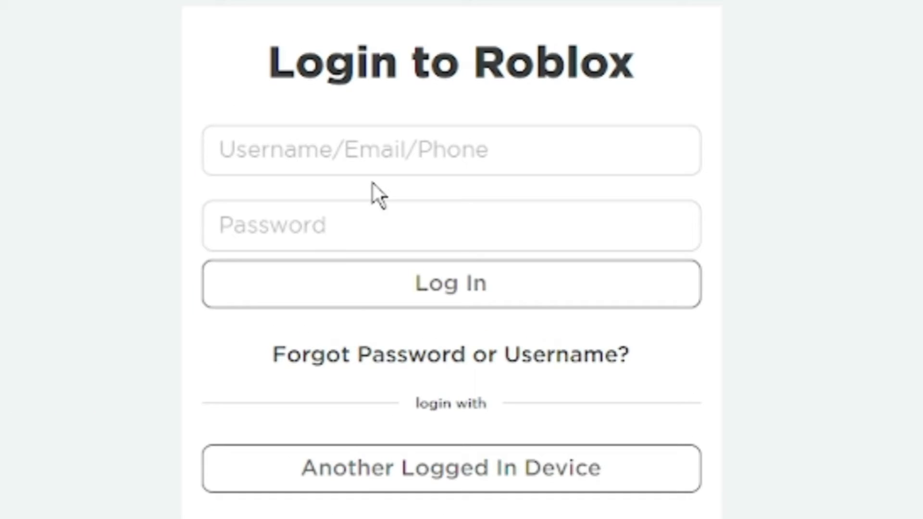
mouse_move(377, 359)
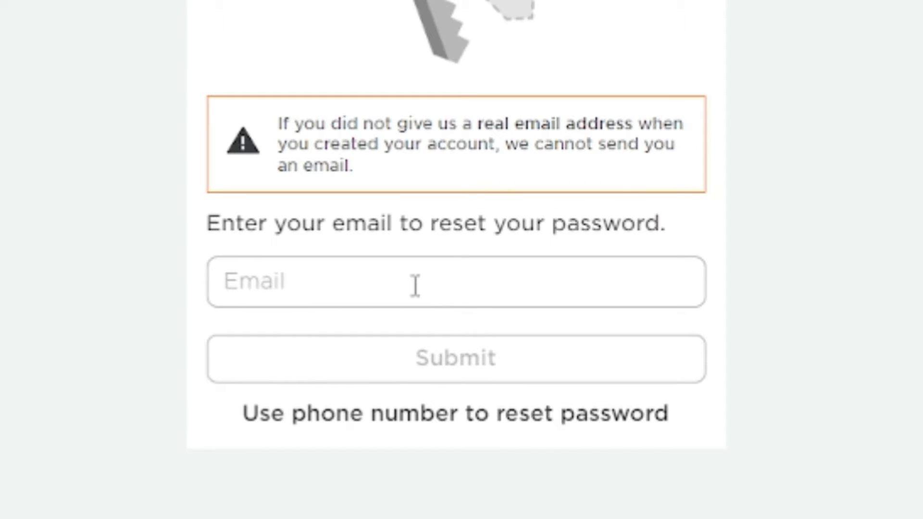
- Type 'dig' while the Roblox password recovery page is open
type("dig")
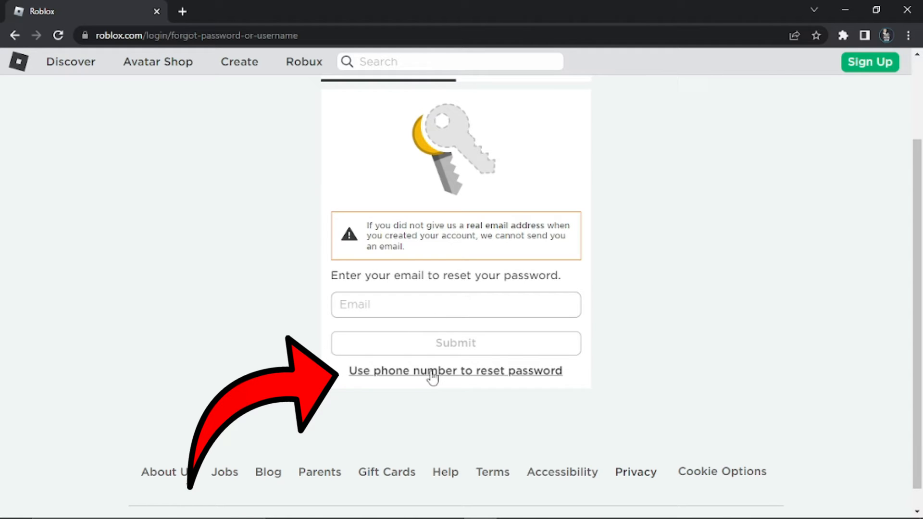
- Switch to phone reset, choose United Kingdom (+44), and submit the phone number
left_click(454, 371)
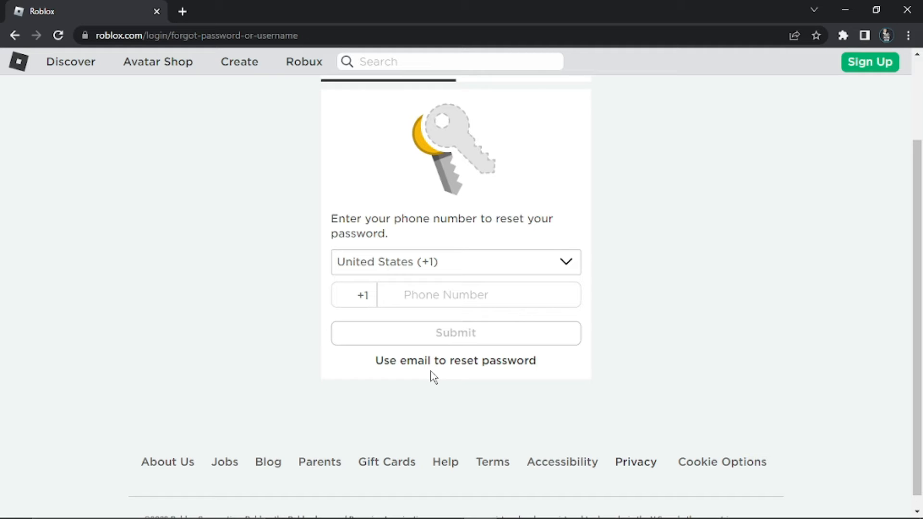
left_click(456, 262)
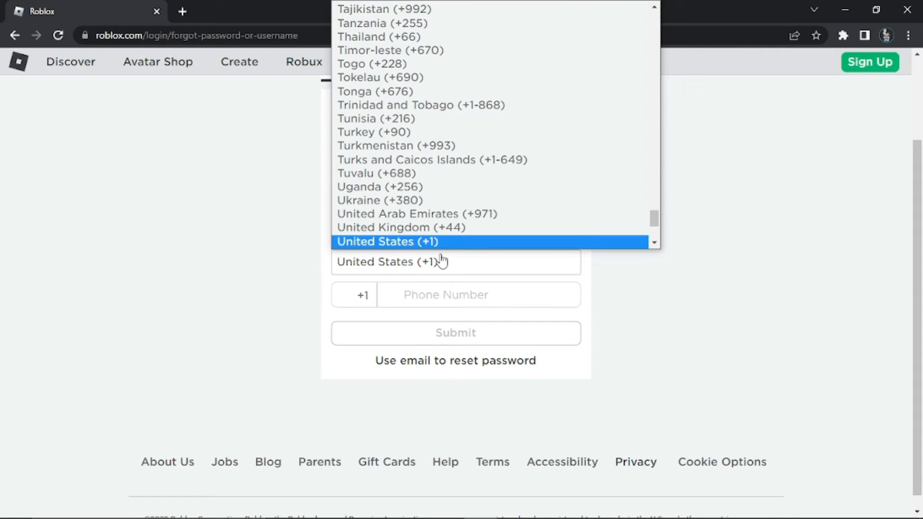
left_click(400, 228)
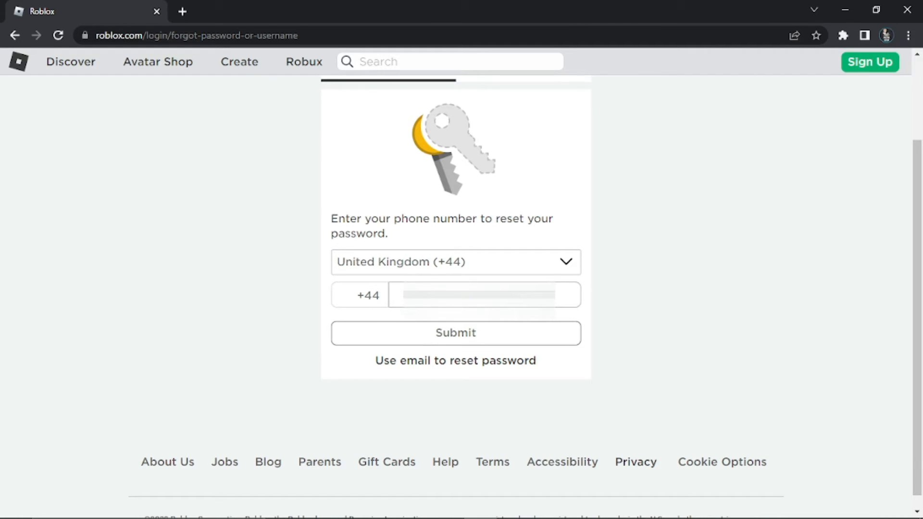
left_click(456, 332)
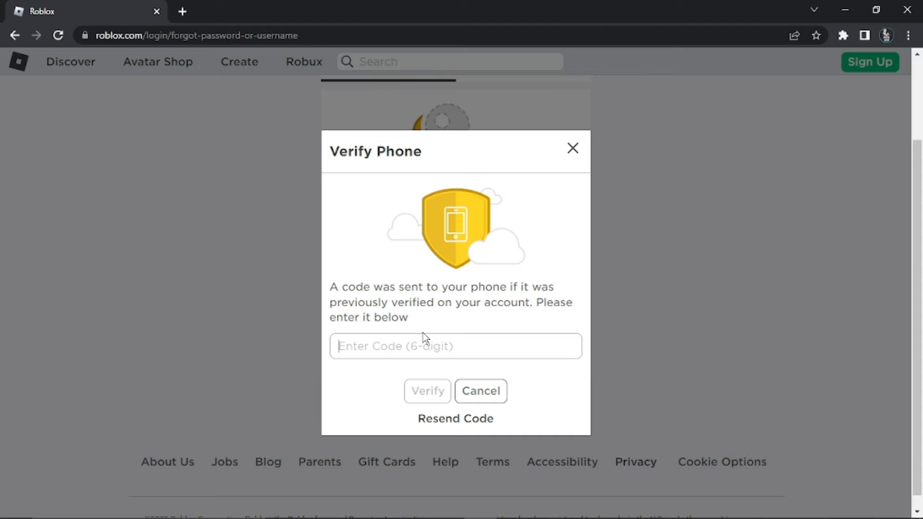
mouse_move(423, 323)
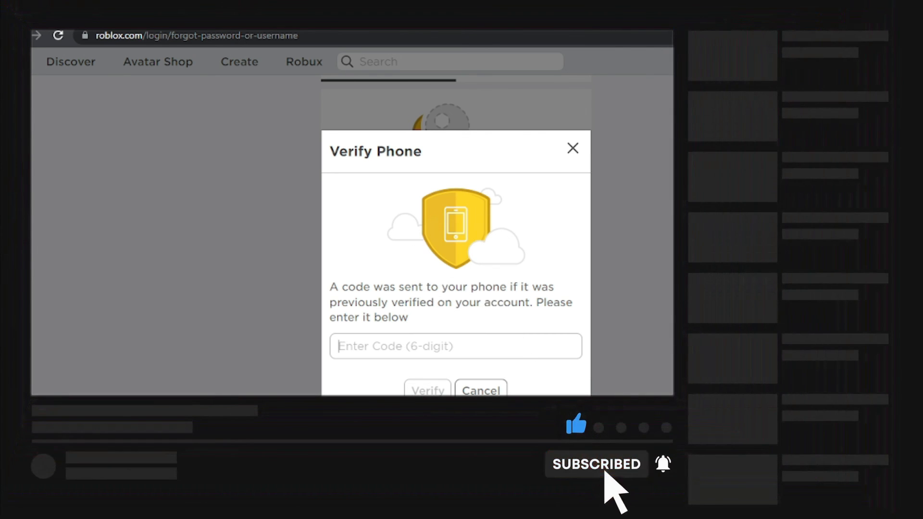
mouse_move(663, 464)
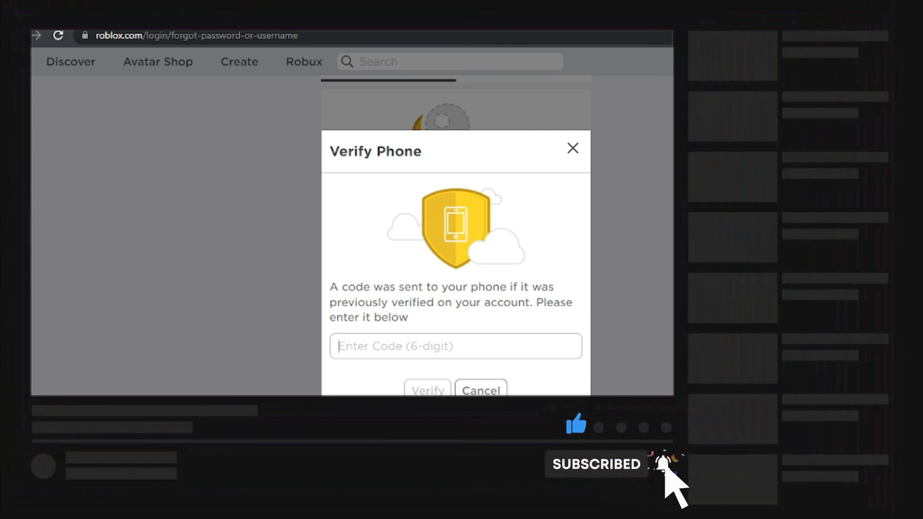